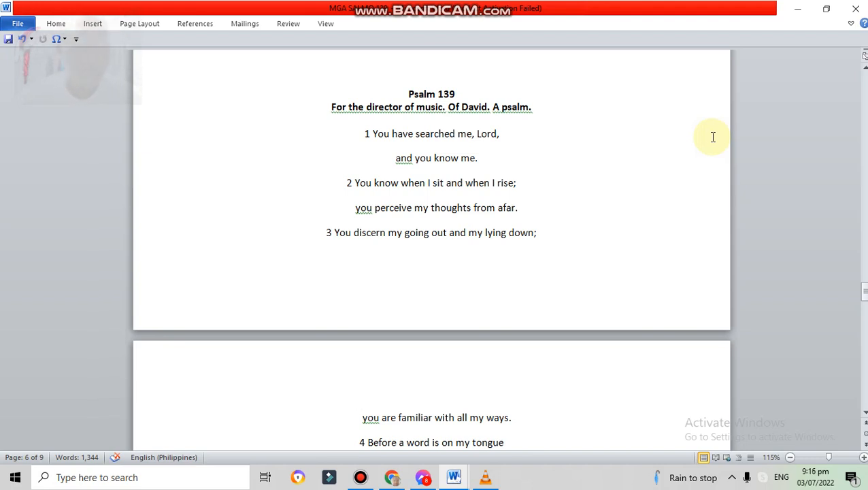
- Focus the Word document showing the Psalm 139 title and verses 1–5
{"action": "left_click", "coordinate": [431, 57]}
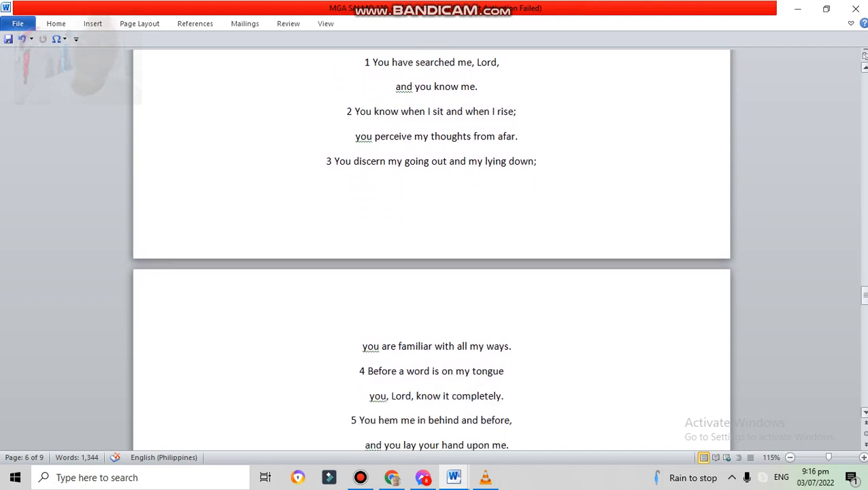
- Scroll down through pages 6–7 until verses 8–14 of Psalm 139 are on screen
{"action": "scroll", "scroll_direction": "down", "scroll_amount": 3}
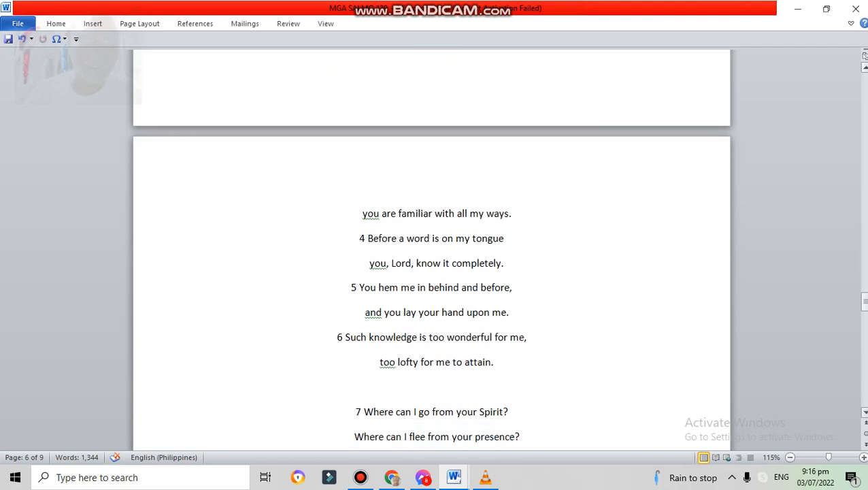
{"action": "scroll", "scroll_direction": "down", "scroll_amount": 3}
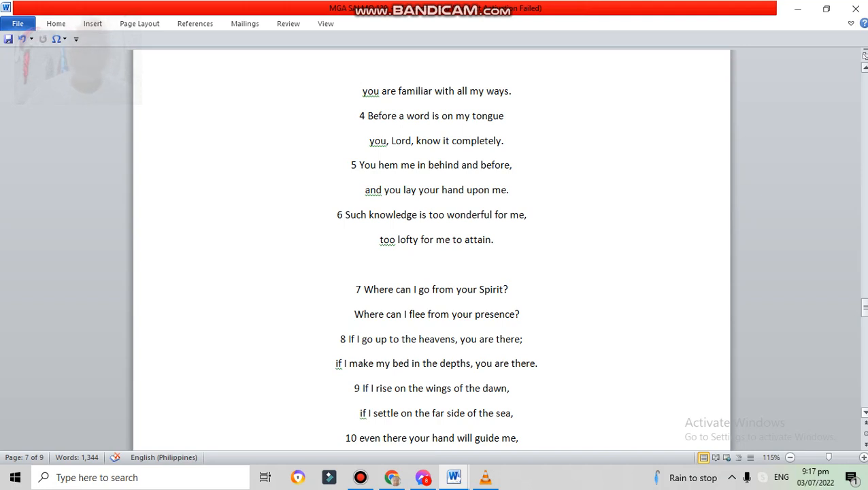
{"action": "scroll", "scroll_direction": "down", "scroll_amount": 3}
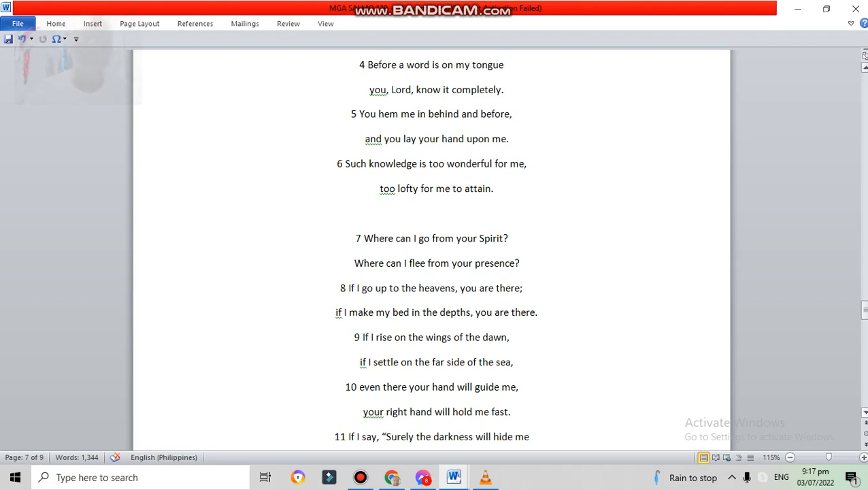
{"action": "scroll", "scroll_direction": "down", "scroll_amount": 3}
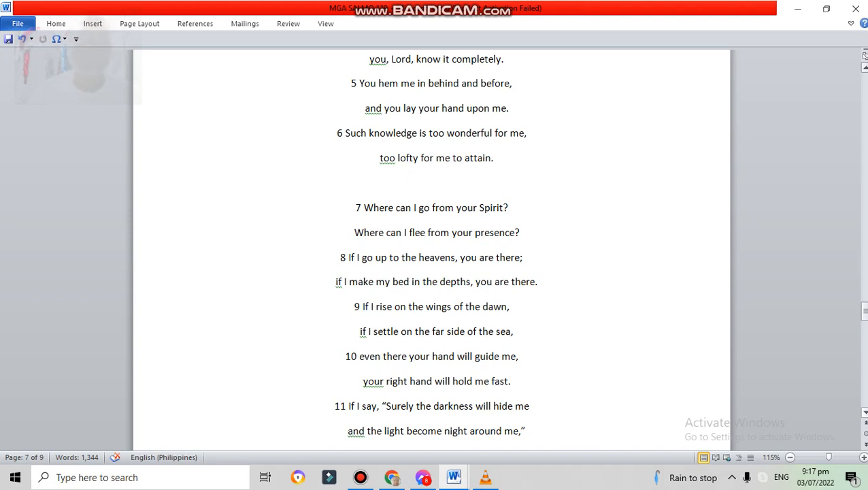
{"action": "scroll", "scroll_direction": "down", "scroll_amount": 3}
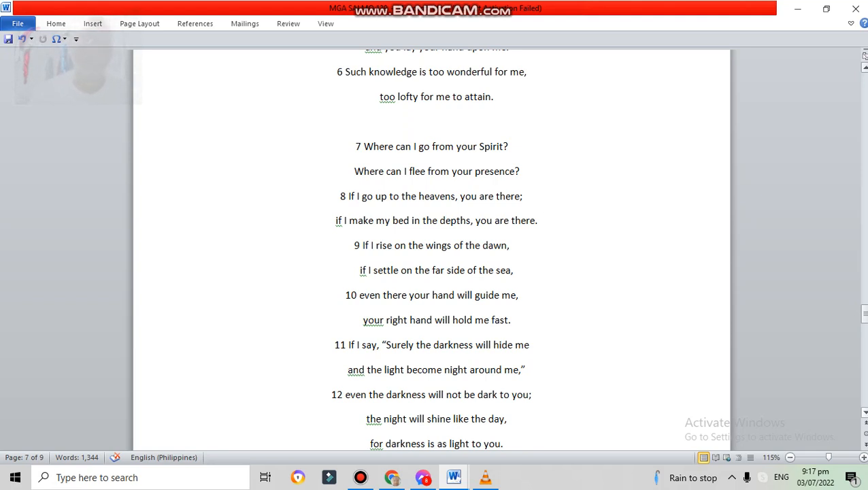
{"action": "scroll", "scroll_direction": "down", "scroll_amount": 3}
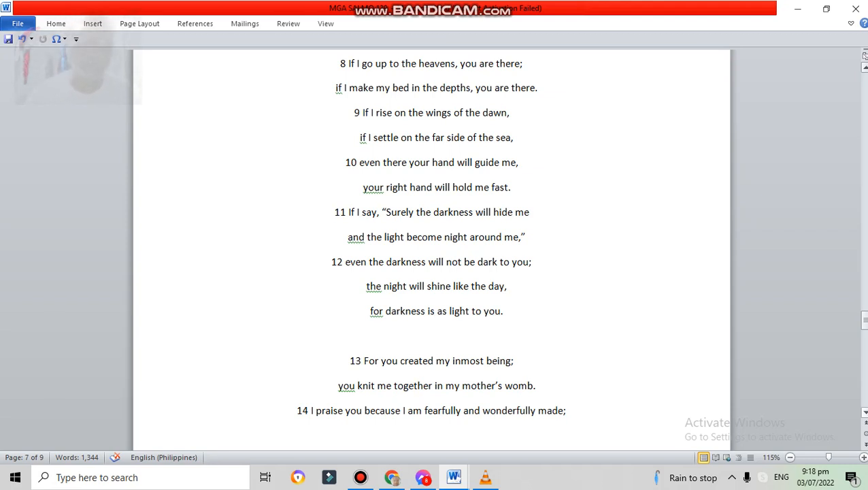
- Scroll down onto page 8 so verses 18–24 of Psalm 139 are showing
{"action": "scroll", "scroll_direction": "down", "scroll_amount": 3}
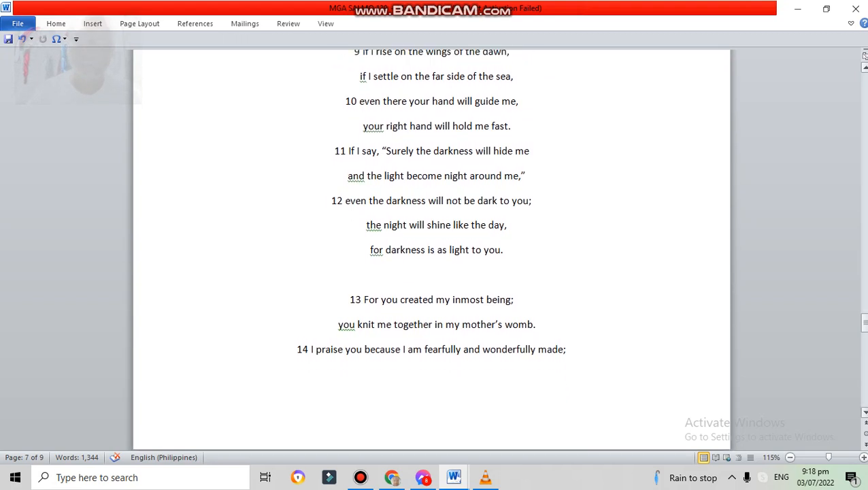
{"action": "scroll", "scroll_direction": "down", "scroll_amount": 3}
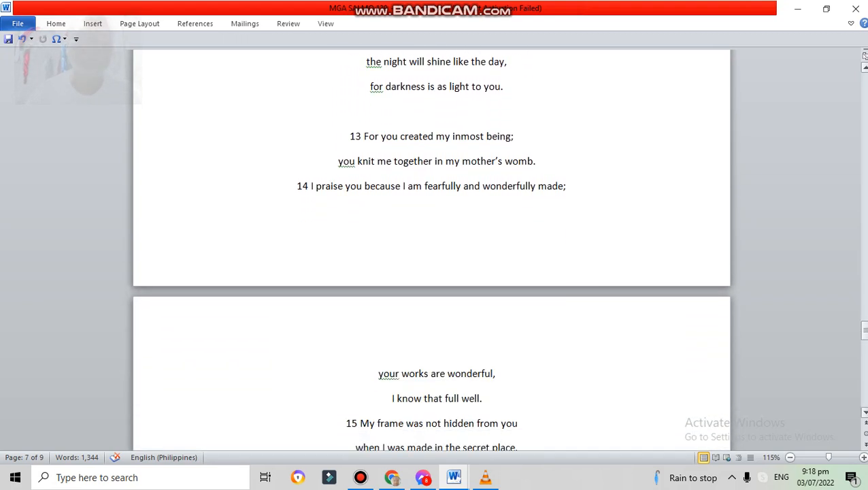
{"action": "scroll", "scroll_direction": "down", "scroll_amount": 3}
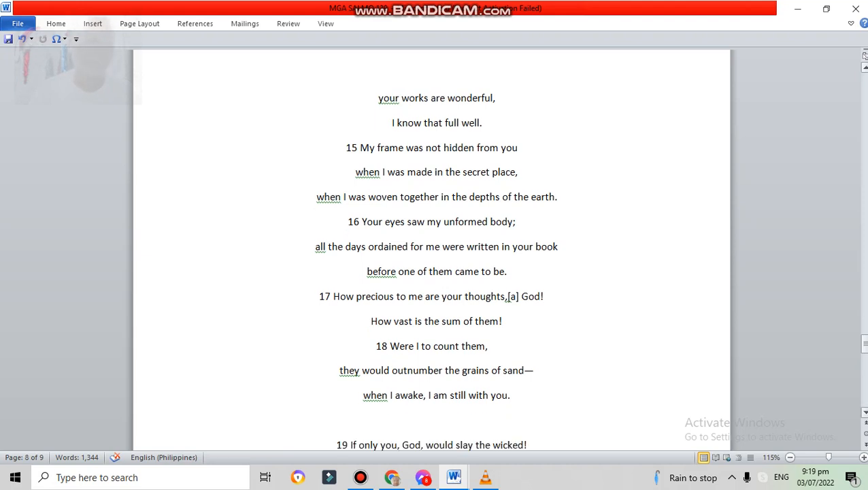
{"action": "scroll", "scroll_direction": "down", "scroll_amount": 3}
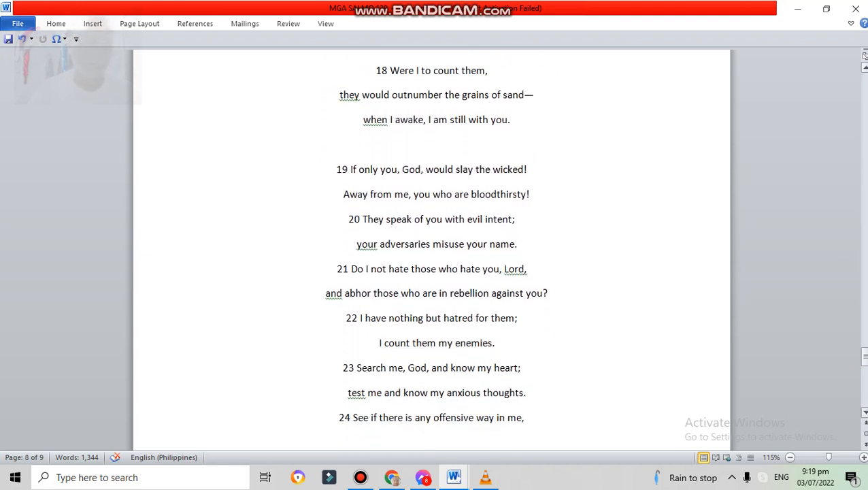
{"action": "scroll", "scroll_direction": "down", "scroll_amount": 3}
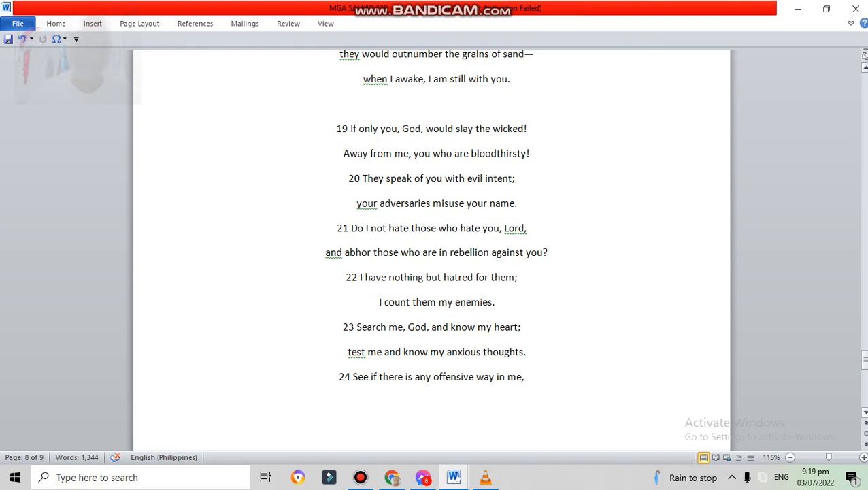
- Scroll to verse 24's closing line, "and lead me in the way everlasting."
{"action": "scroll", "scroll_direction": "down", "scroll_amount": 3}
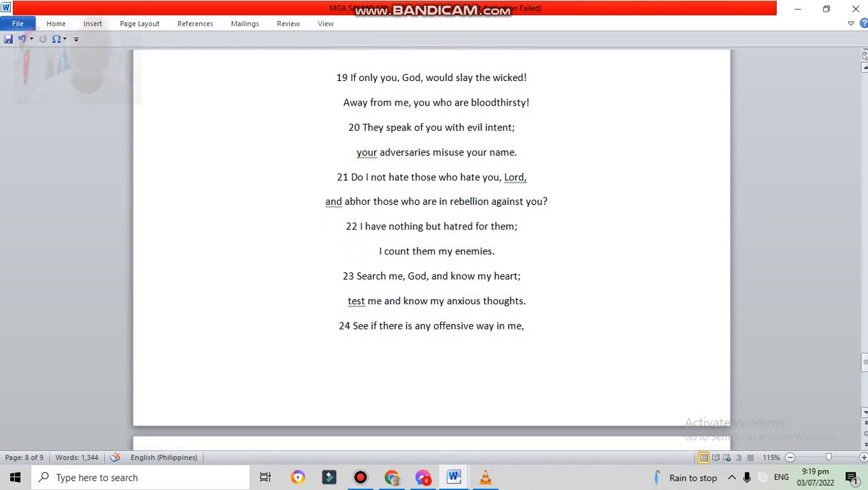
{"action": "scroll", "scroll_direction": "down", "scroll_amount": 3}
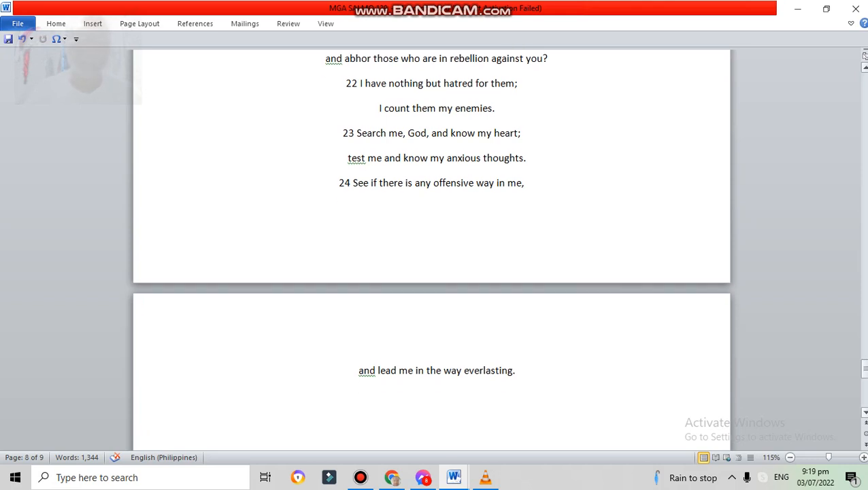
{"action": "mouse_move", "coordinate": [686, 395]}
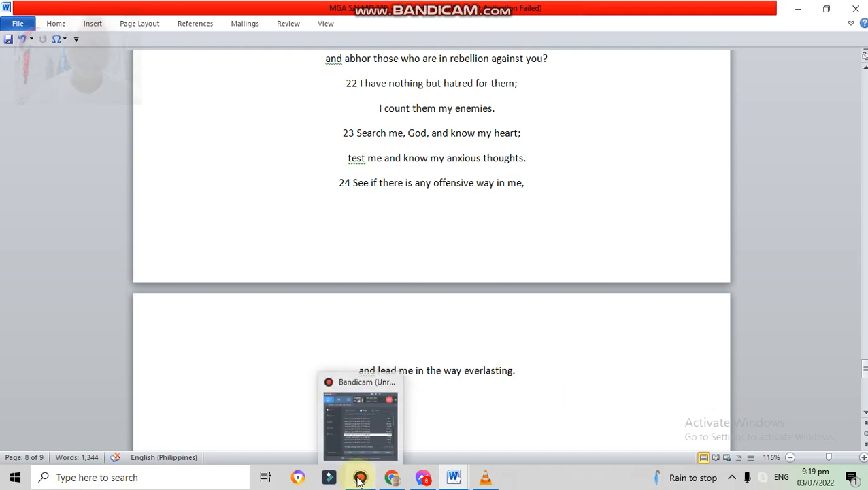
{"action": "mouse_move", "coordinate": [360, 477]}
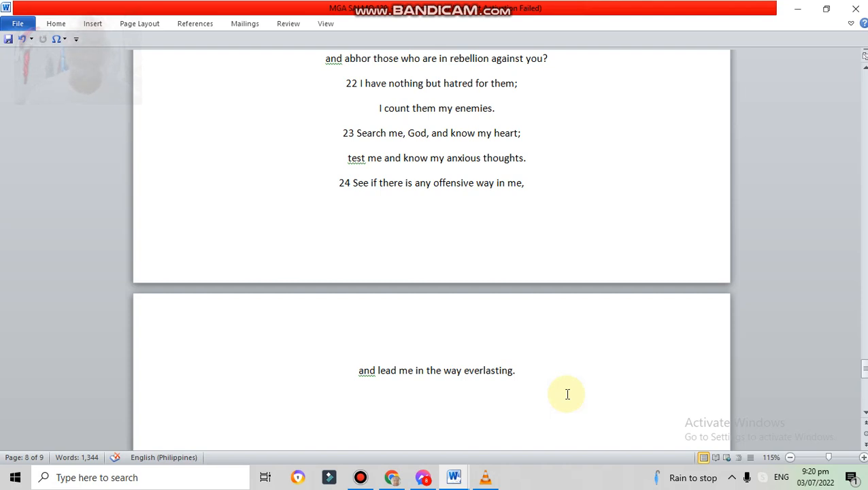
{"action": "mouse_move", "coordinate": [513, 429]}
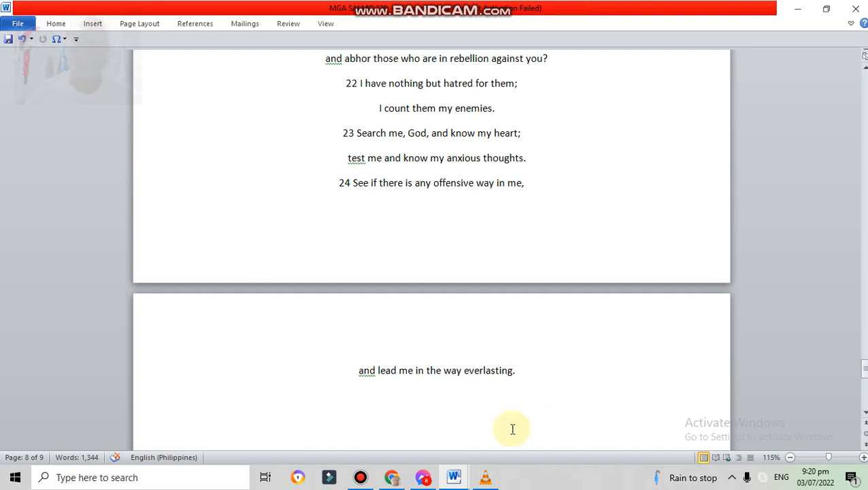
- Bring the Bandicam screen recorder's window up over the document from the taskbar
{"action": "left_click", "coordinate": [485, 477]}
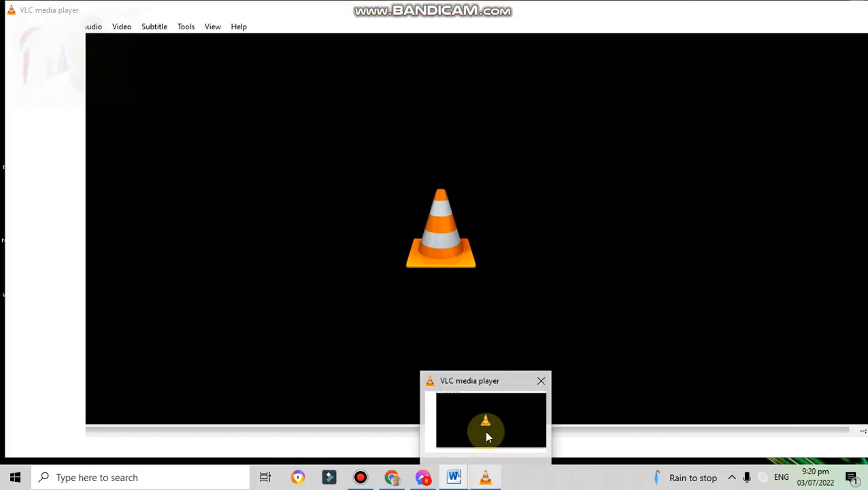
{"action": "left_click", "coordinate": [360, 477]}
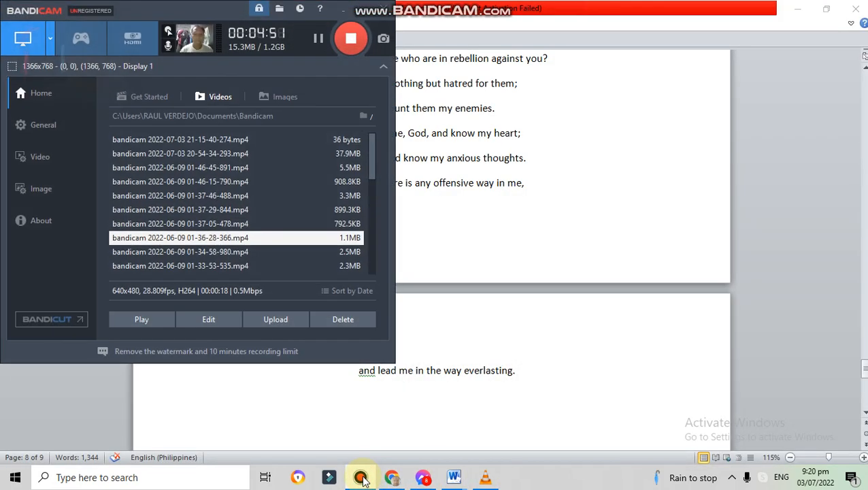